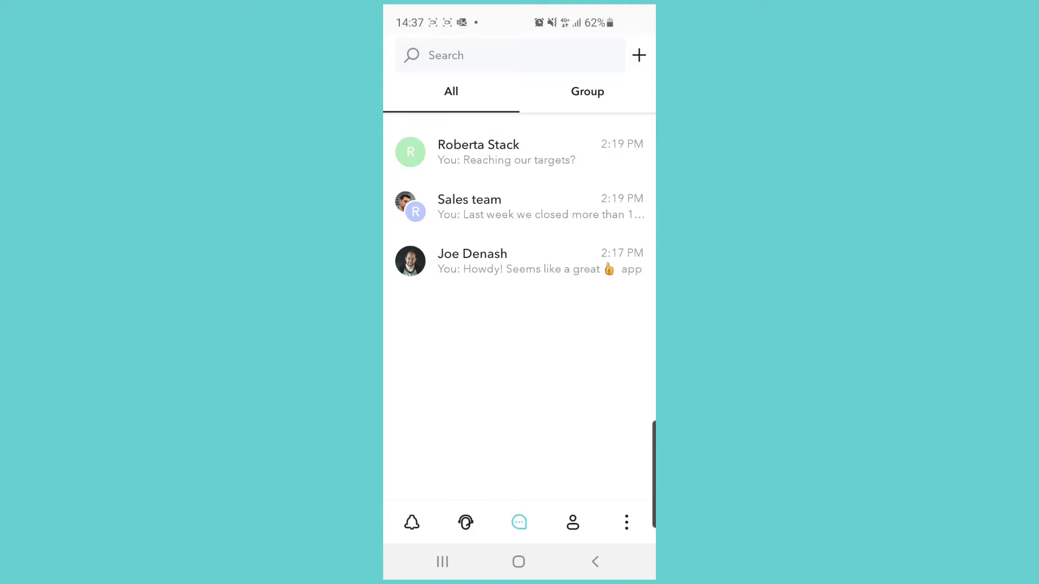
{"action": "left_click", "coordinate": [572, 522]}
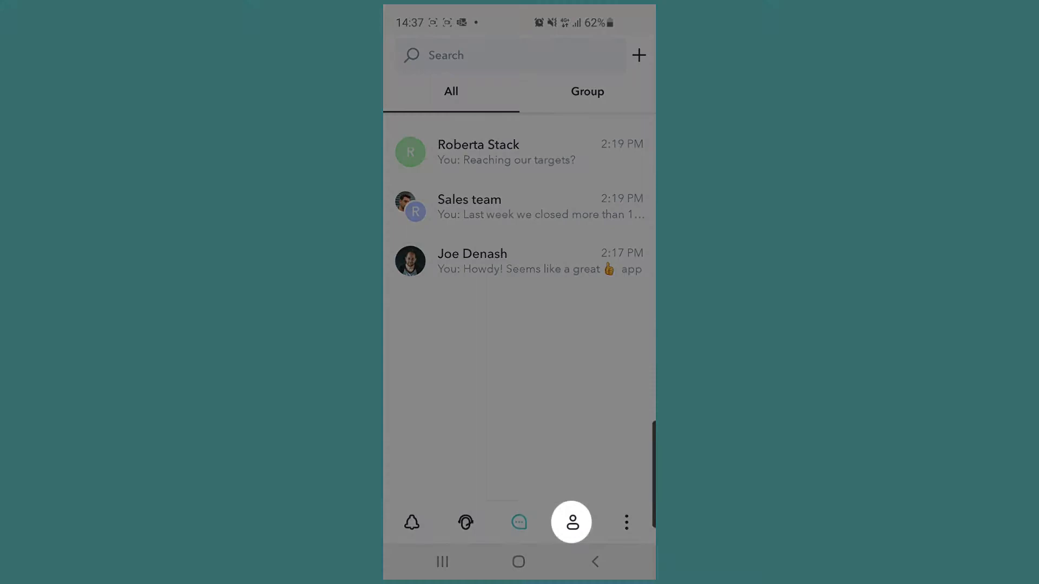
{"action": "left_click", "coordinate": [571, 522]}
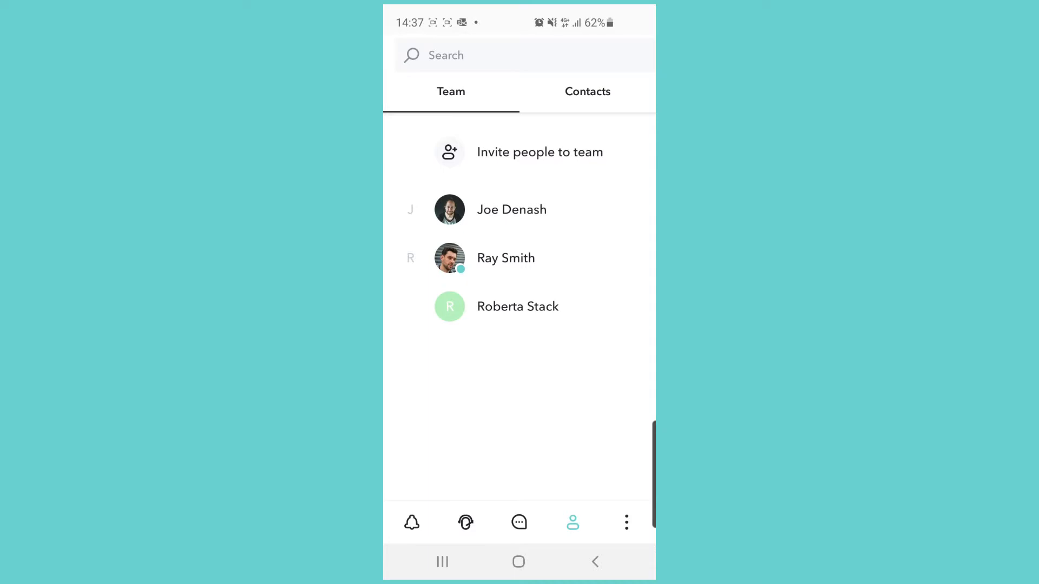
{"action": "left_click", "coordinate": [511, 209]}
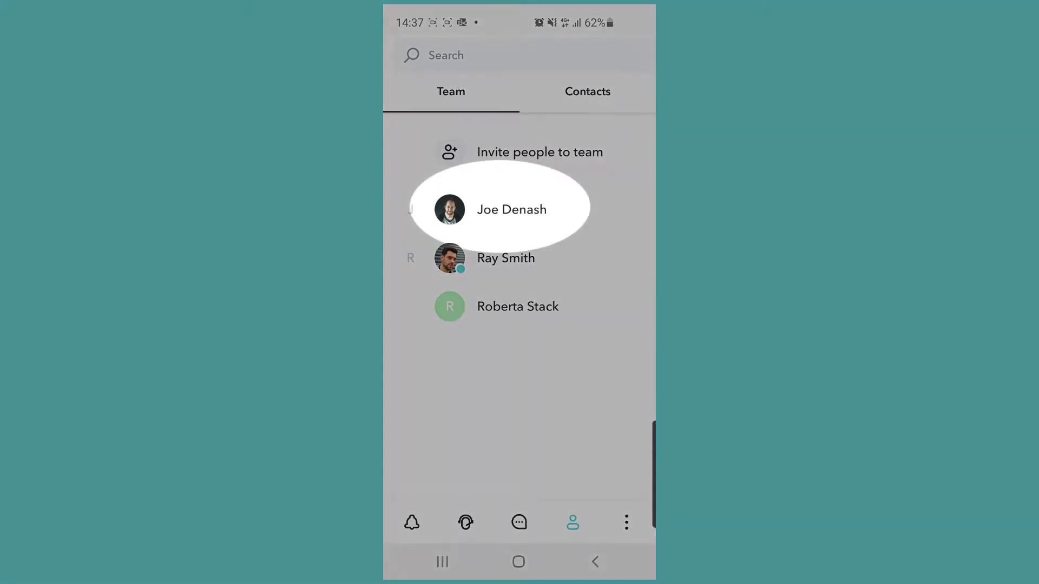
{"action": "left_click", "coordinate": [511, 209]}
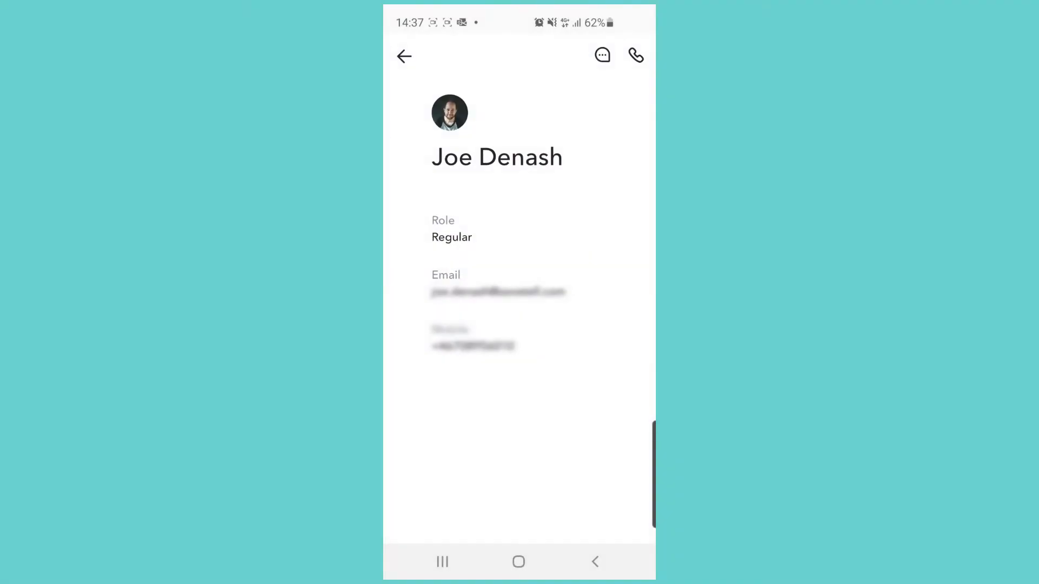
{"action": "left_click", "coordinate": [635, 55]}
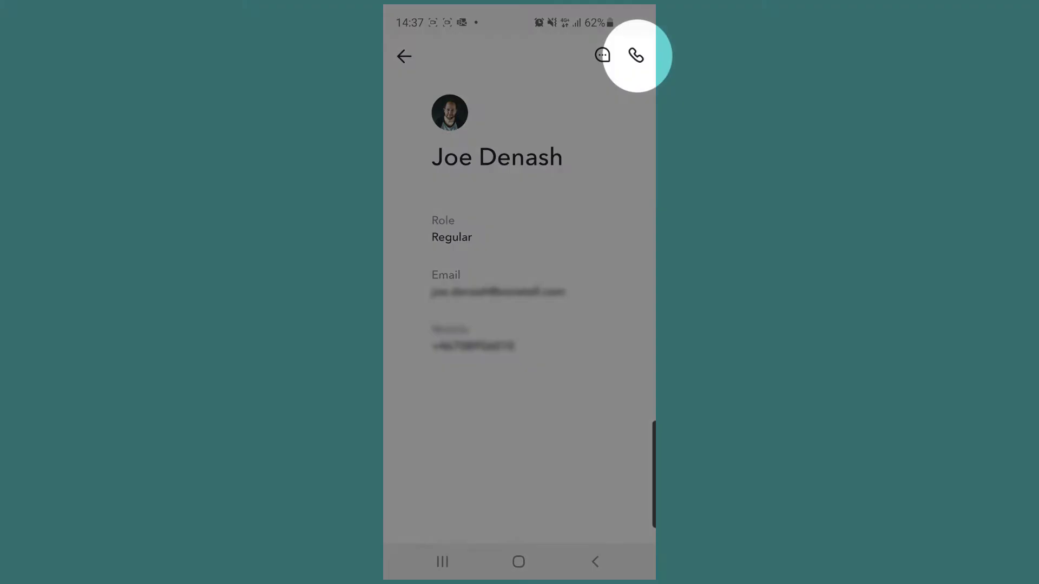
{"action": "left_click", "coordinate": [635, 55]}
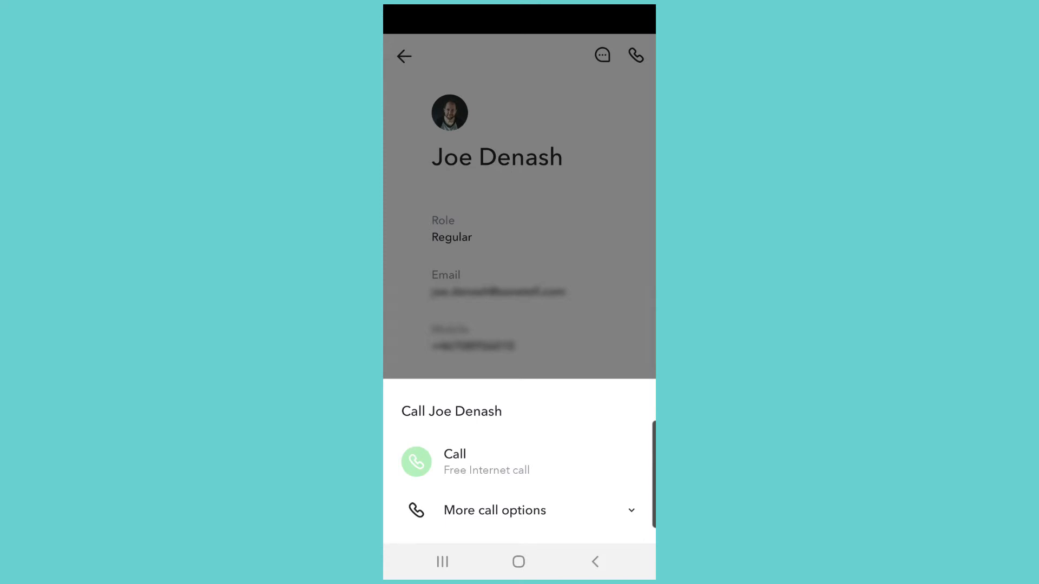
{"action": "left_click", "coordinate": [494, 510]}
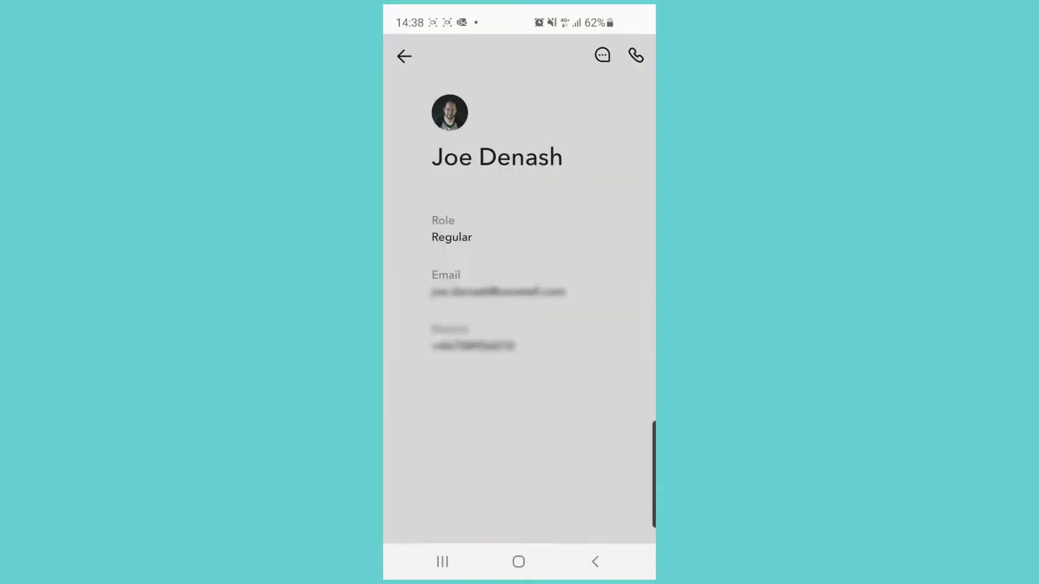
{"action": "left_click", "coordinate": [404, 56]}
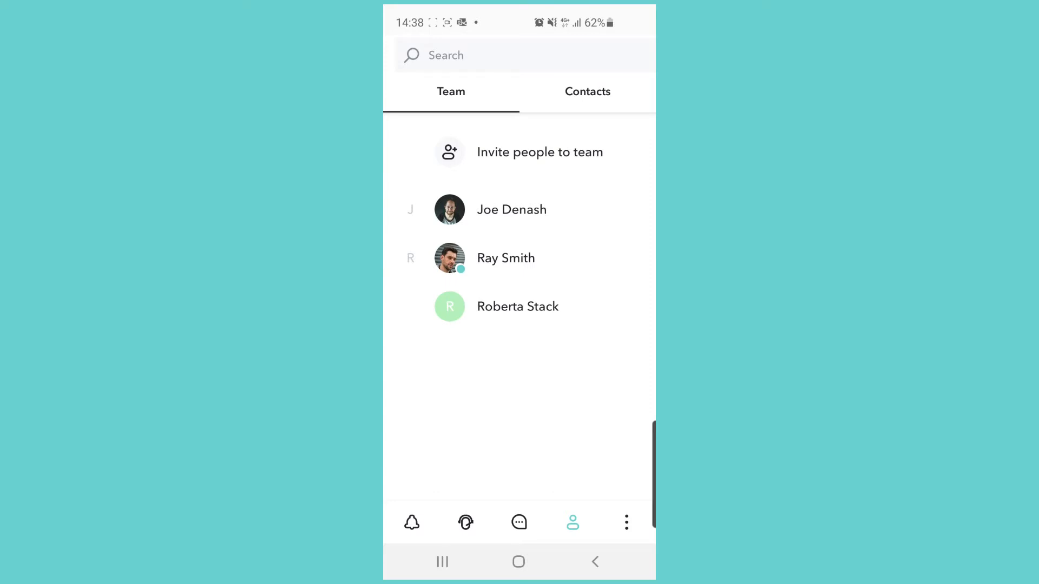
{"action": "left_click", "coordinate": [587, 91]}
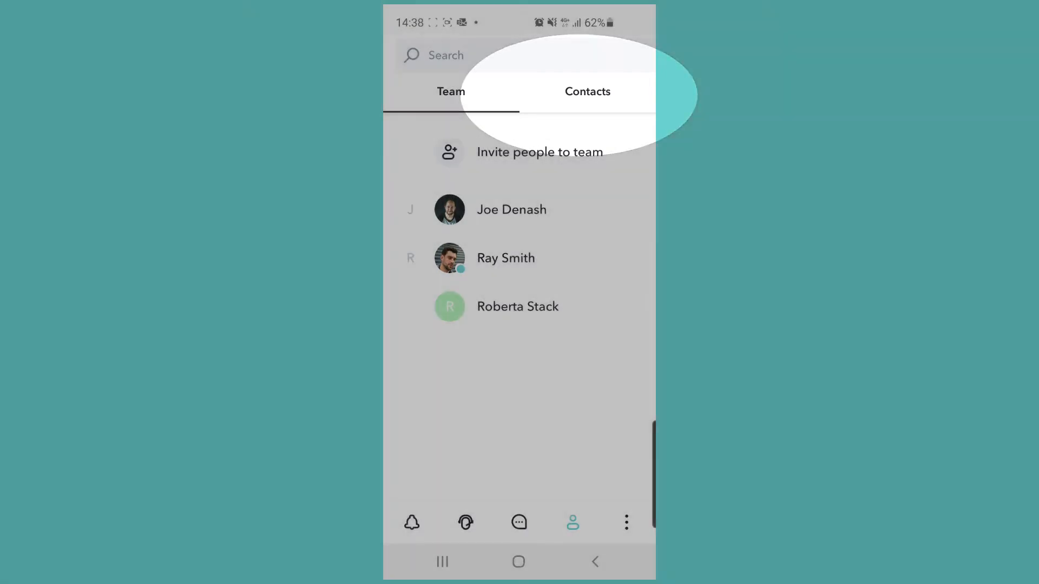
{"action": "left_click", "coordinate": [587, 92]}
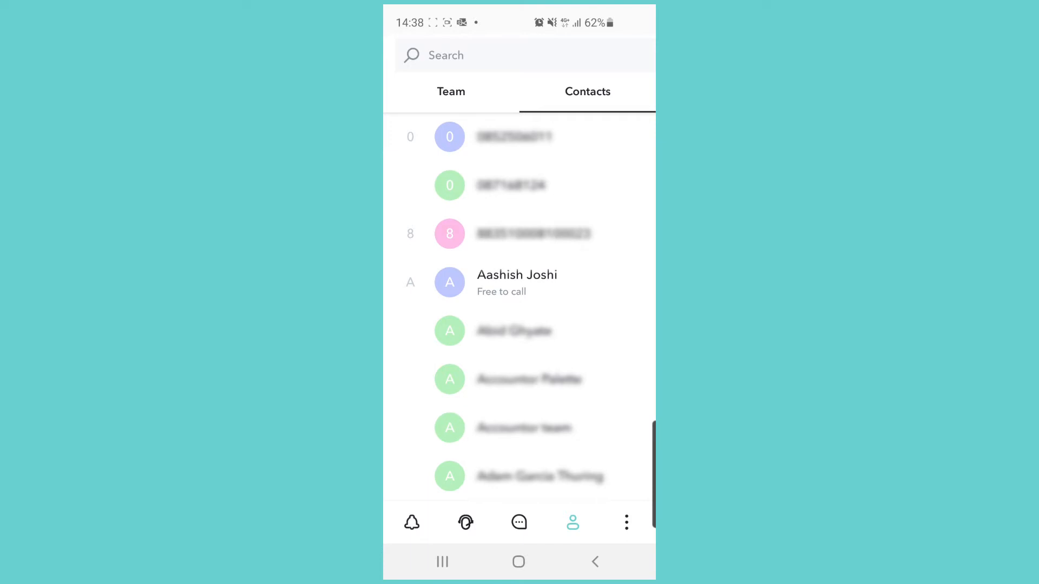
{"action": "left_click", "coordinate": [516, 282]}
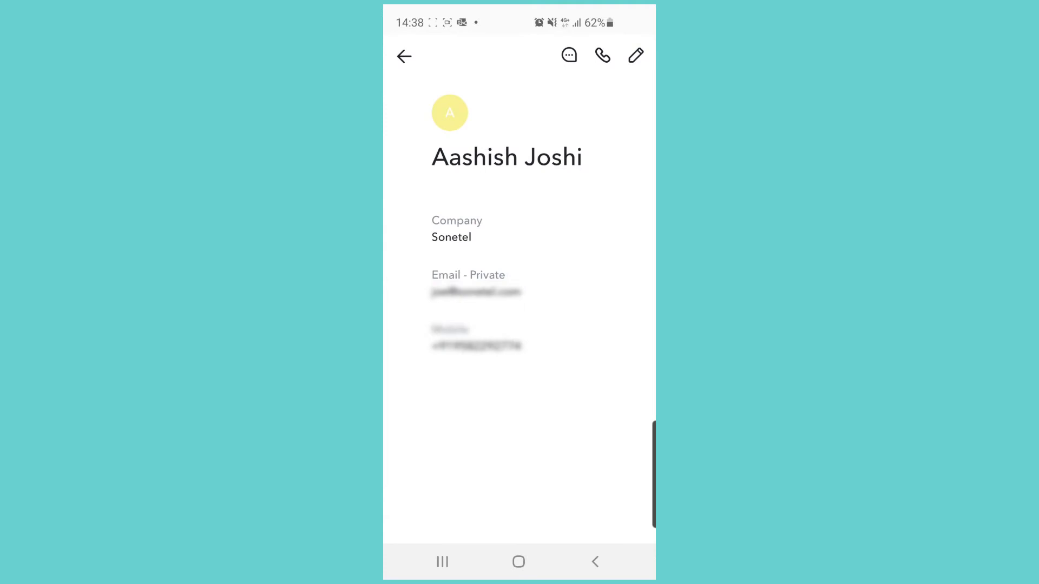
{"action": "left_click", "coordinate": [601, 55]}
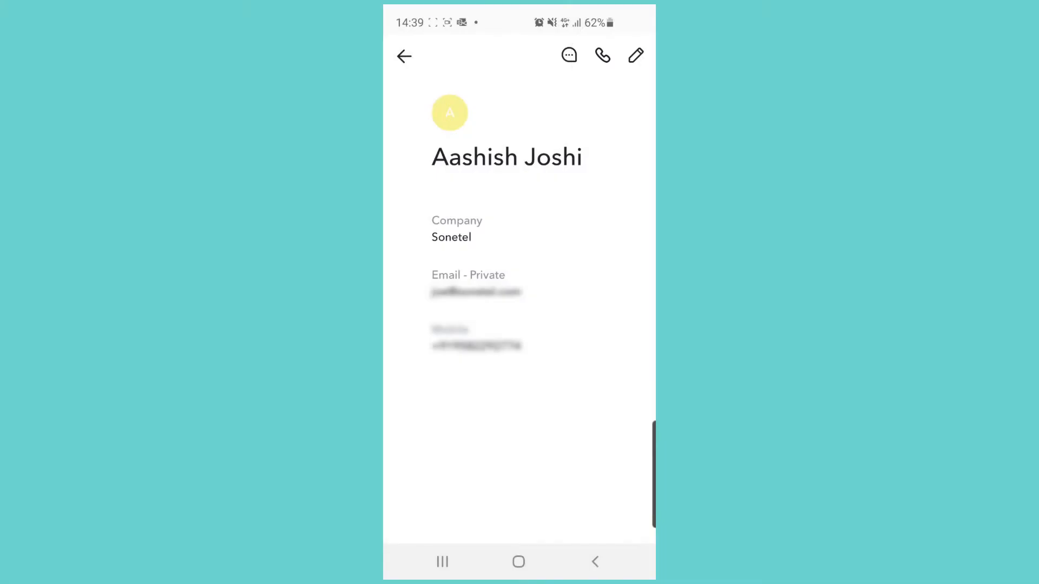
{"action": "left_click", "coordinate": [601, 55]}
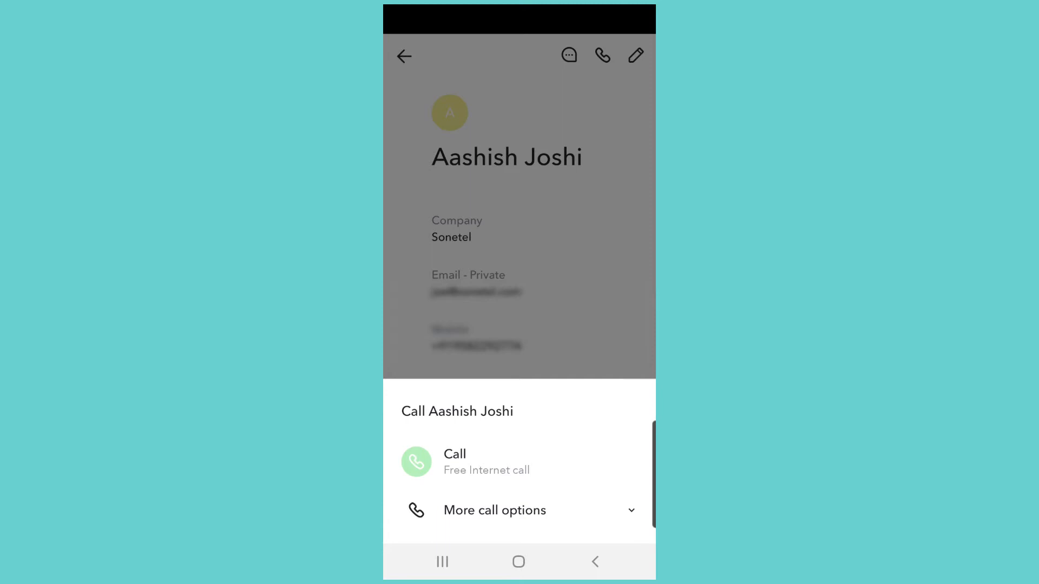
{"action": "left_click", "coordinate": [494, 510]}
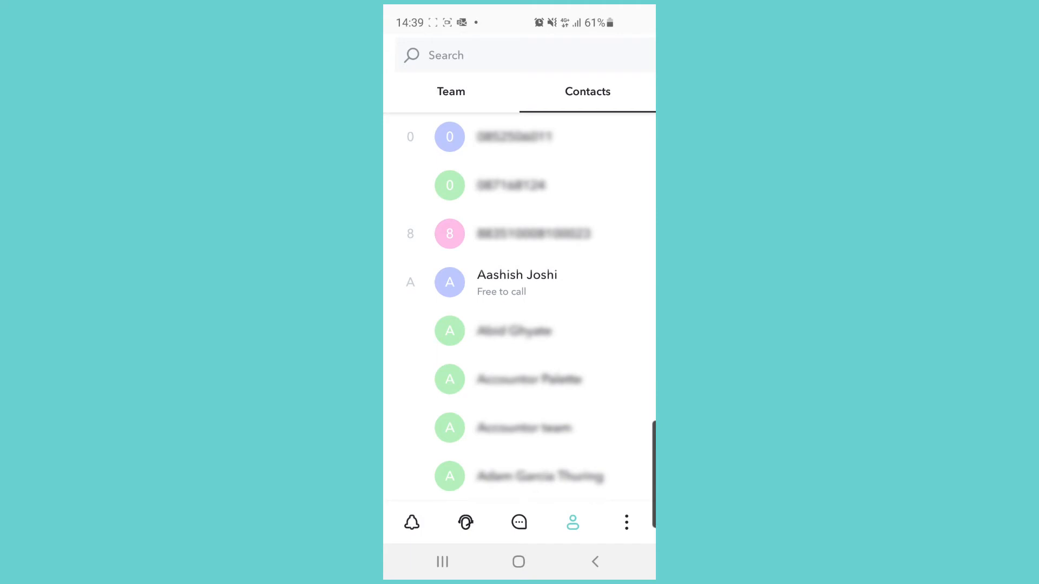
Step: From Chats, use the + menu to choose New call and list people to call
{"action": "left_click", "coordinate": [519, 522]}
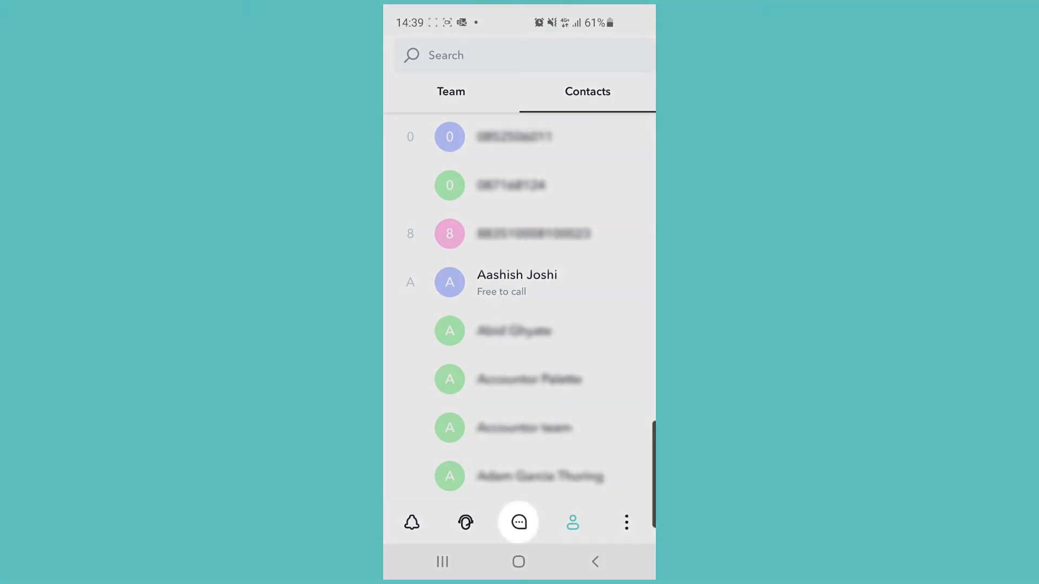
{"action": "left_click", "coordinate": [572, 523]}
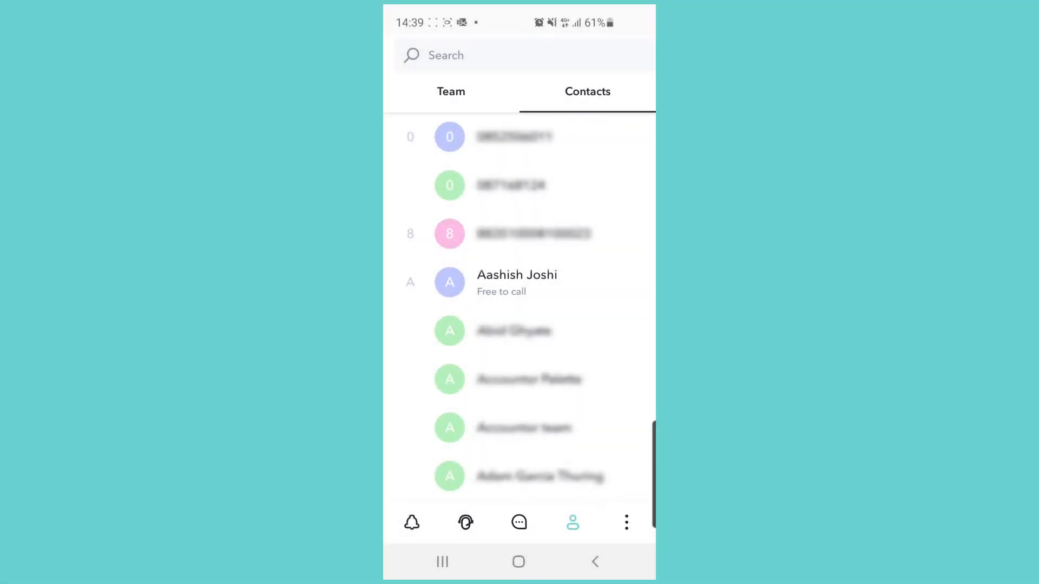
{"action": "left_click", "coordinate": [518, 523]}
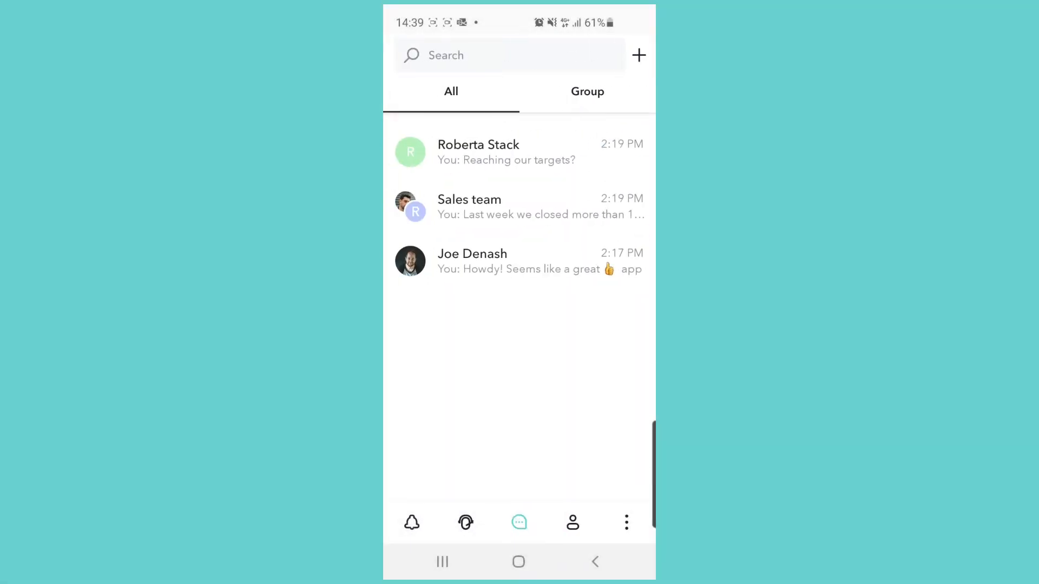
{"action": "left_click", "coordinate": [638, 55]}
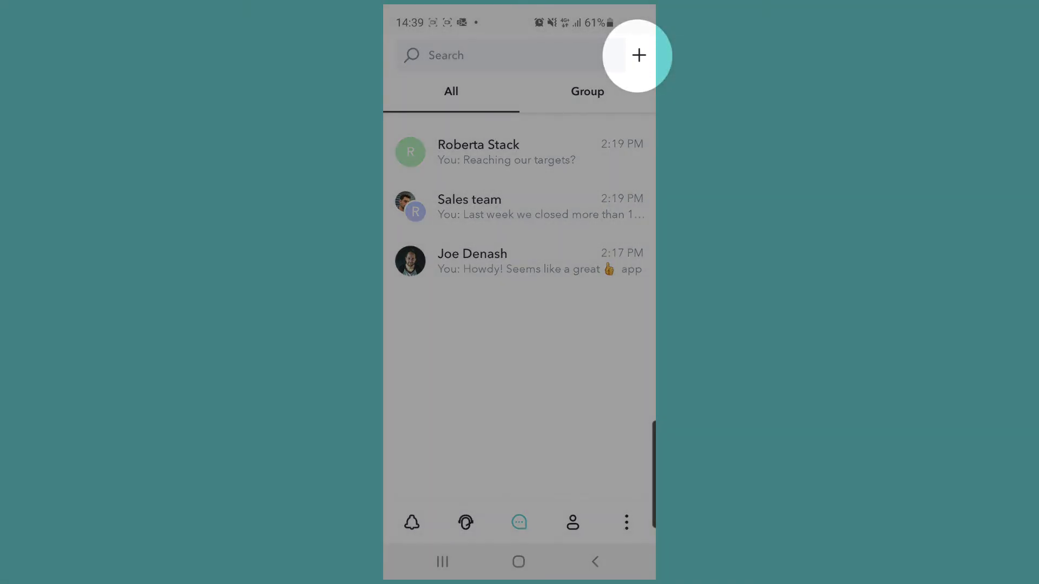
{"action": "left_click", "coordinate": [638, 56]}
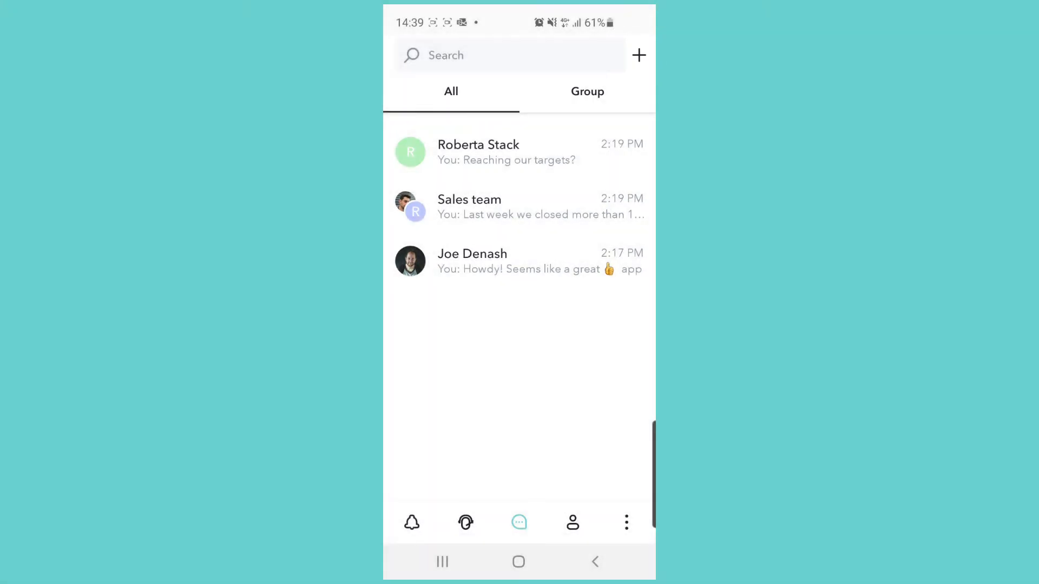
{"action": "left_click", "coordinate": [637, 55]}
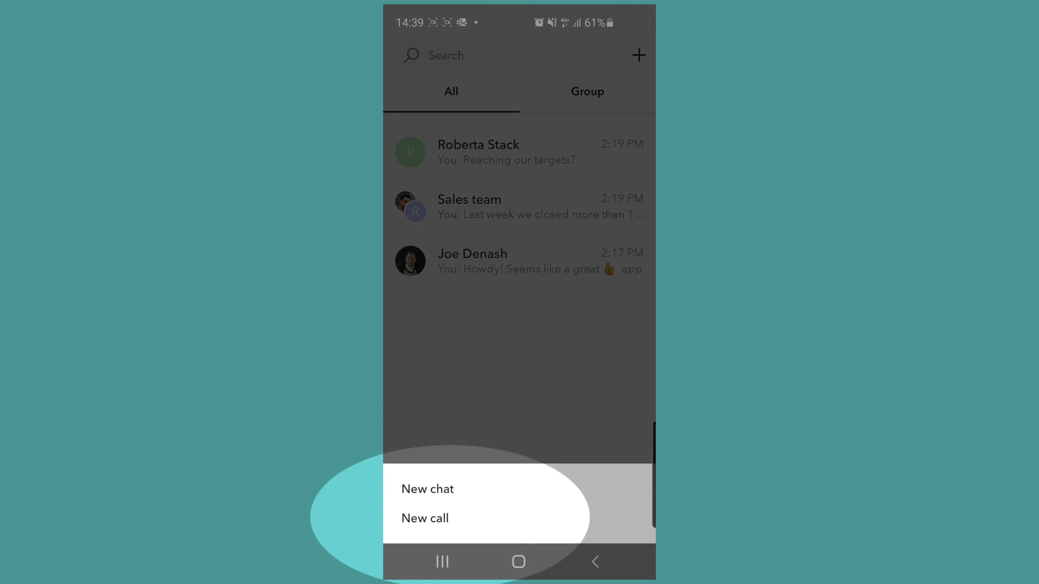
{"action": "left_click", "coordinate": [424, 518]}
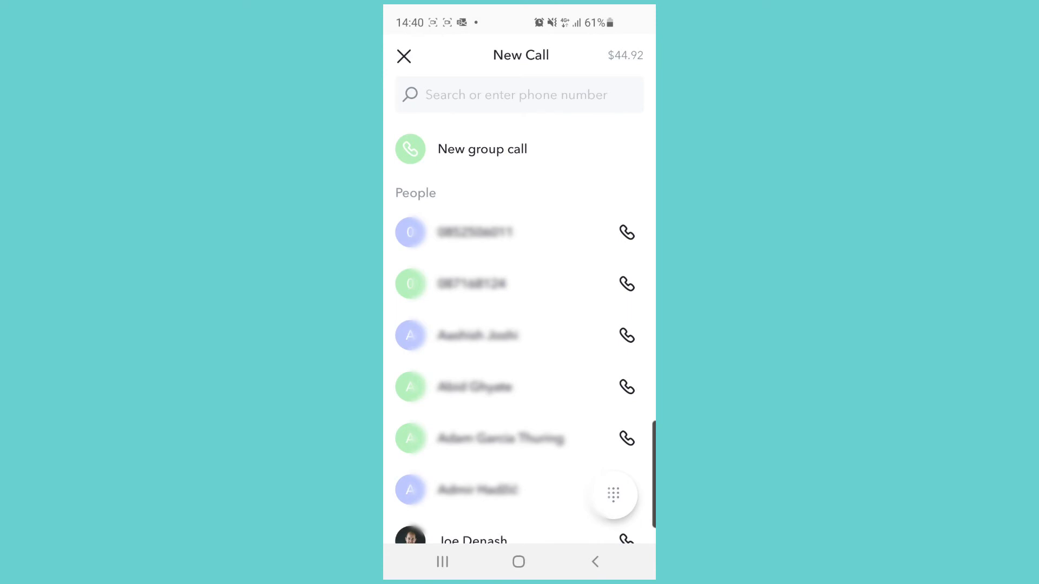
Step: Open the dial pad from the New Call screen's floating keypad button
{"action": "left_click", "coordinate": [613, 496]}
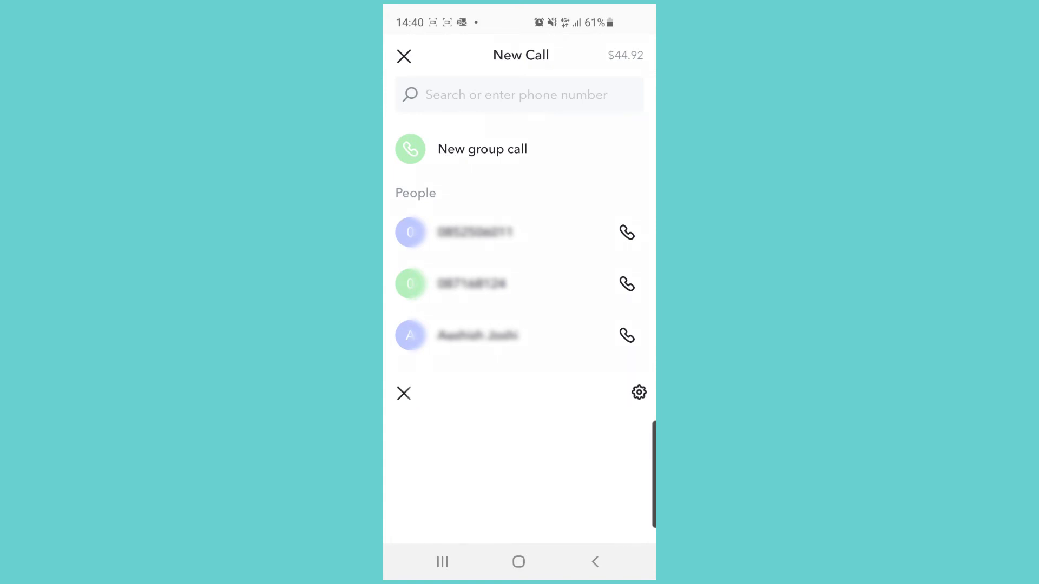
{"action": "left_click", "coordinate": [518, 95]}
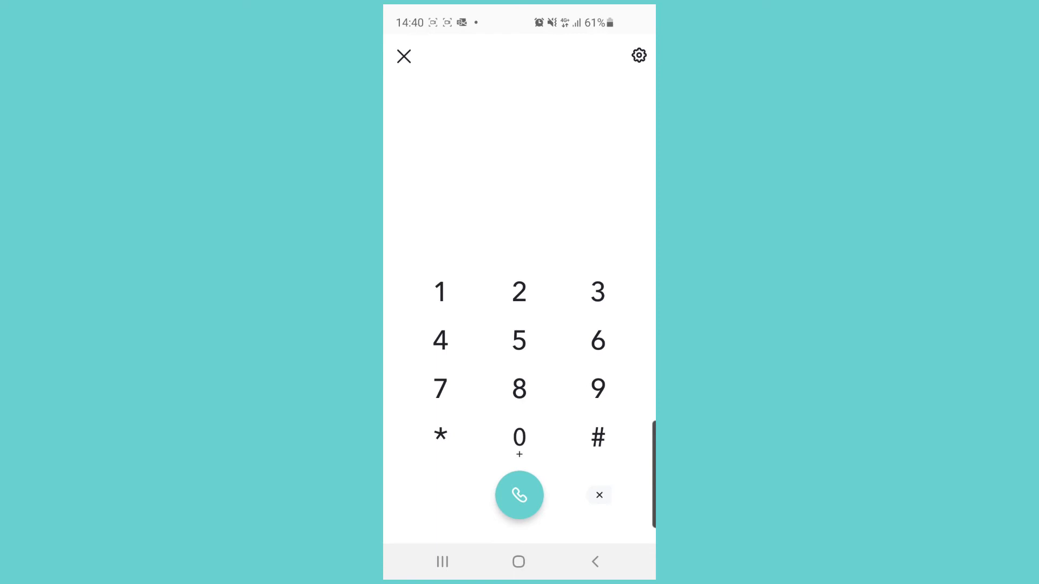
{"action": "left_click", "coordinate": [519, 436]}
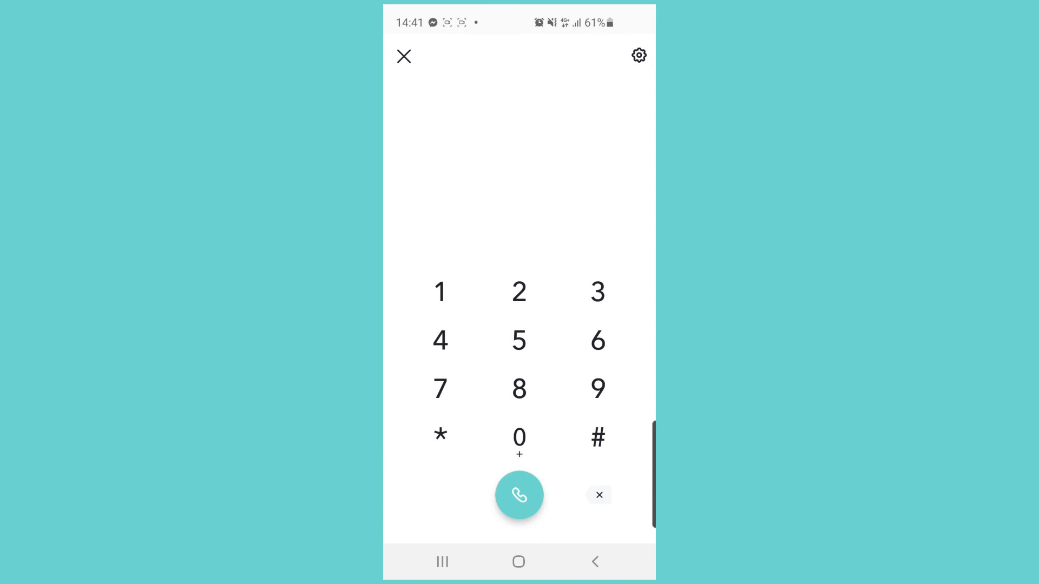
{"action": "left_click", "coordinate": [637, 55]}
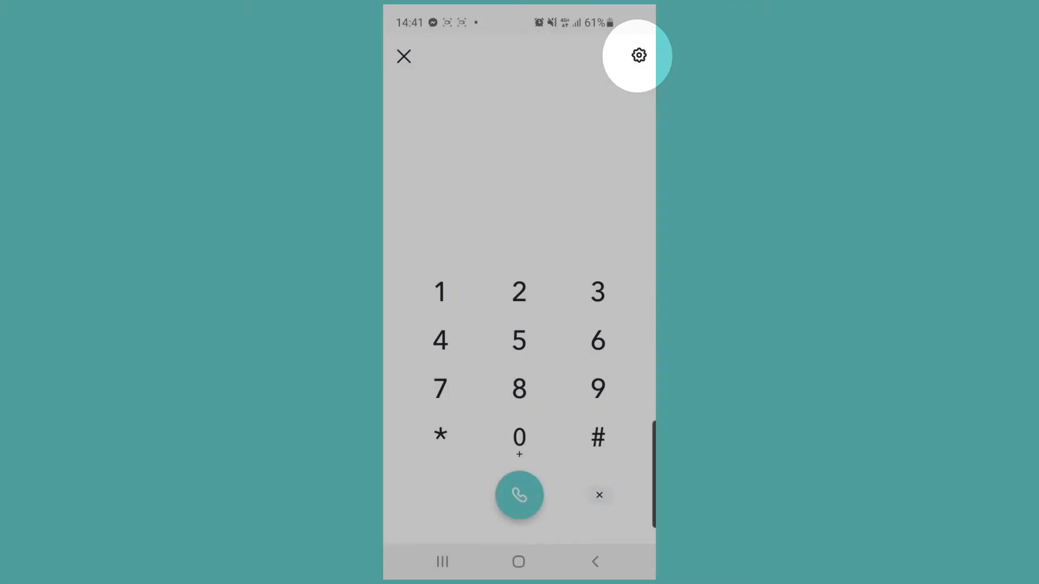